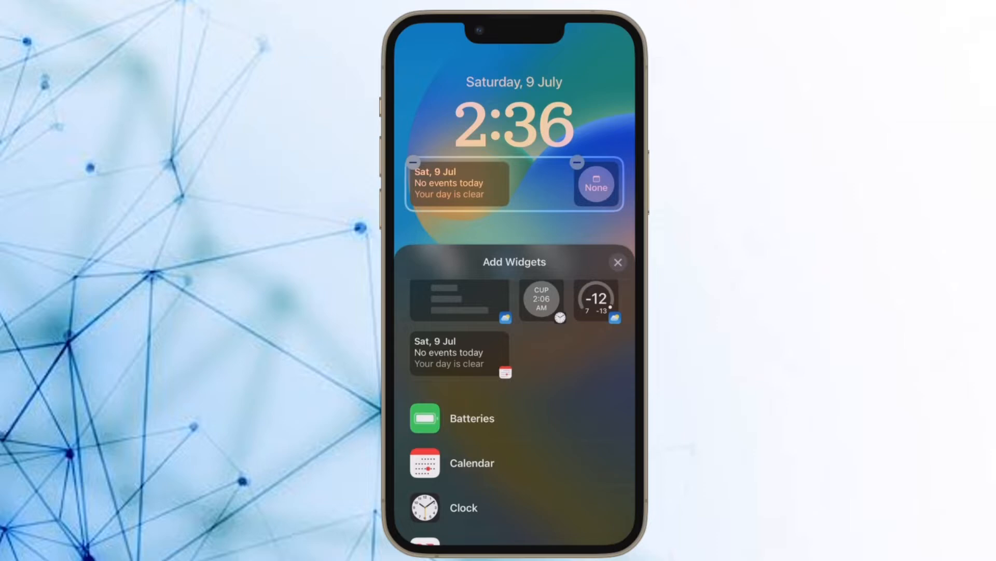
Launch Files from the Productivity folder and enter iCloud Drive's Desktop folder.
{"action": "left_click", "coordinate": [472, 463]}
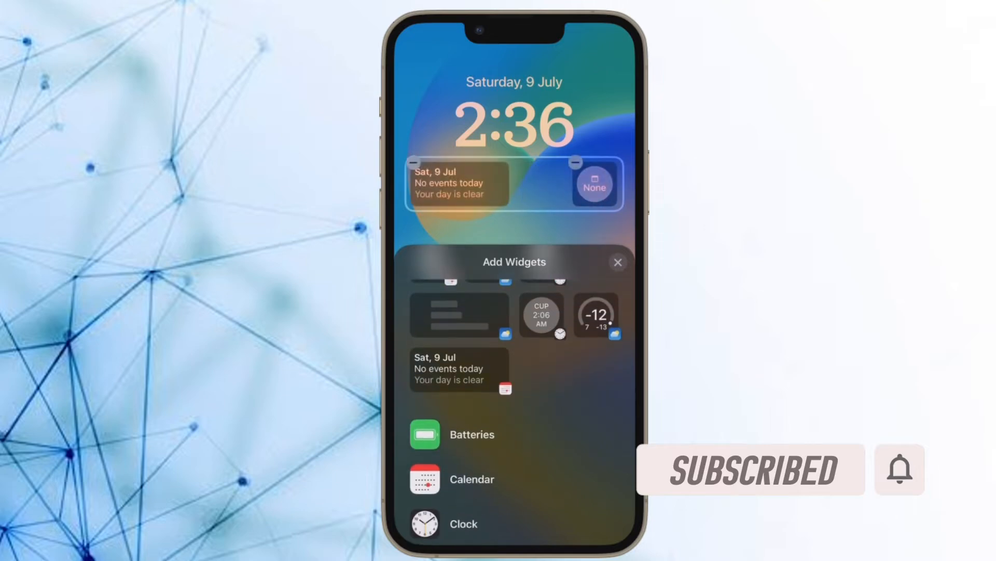
{"action": "scroll", "scroll_direction": "down", "scroll_amount": 3}
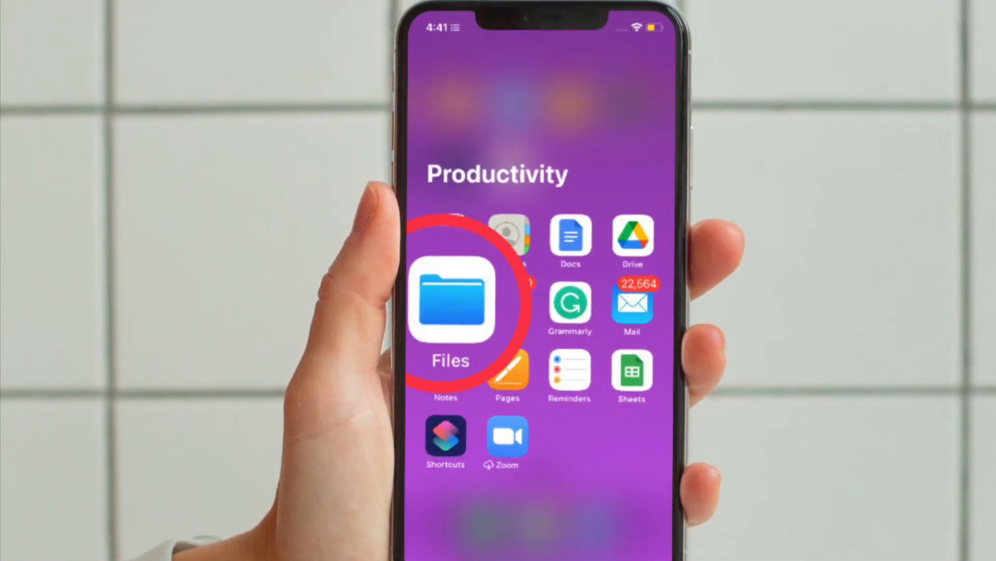
{"action": "left_click", "coordinate": [452, 300]}
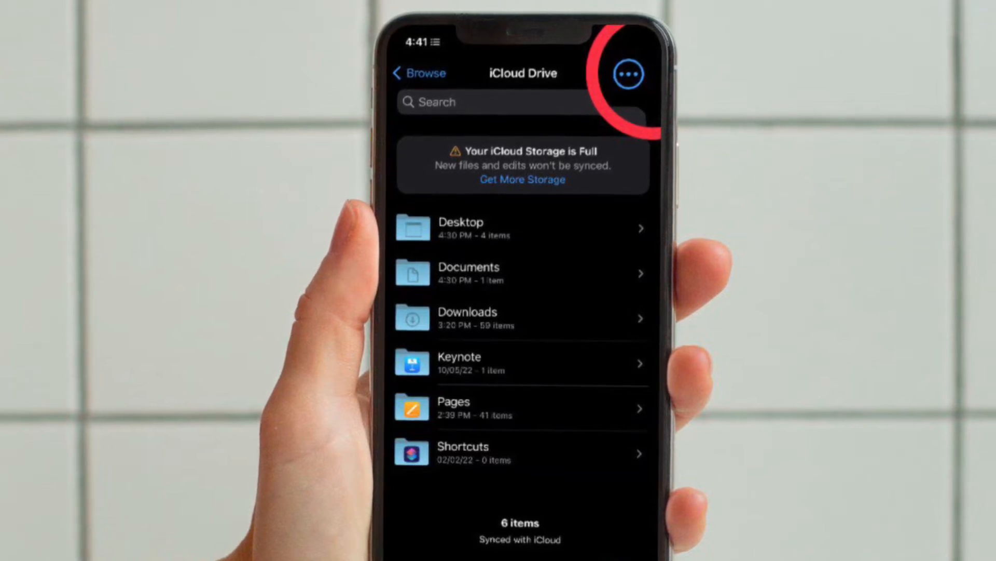
{"action": "left_click", "coordinate": [627, 74]}
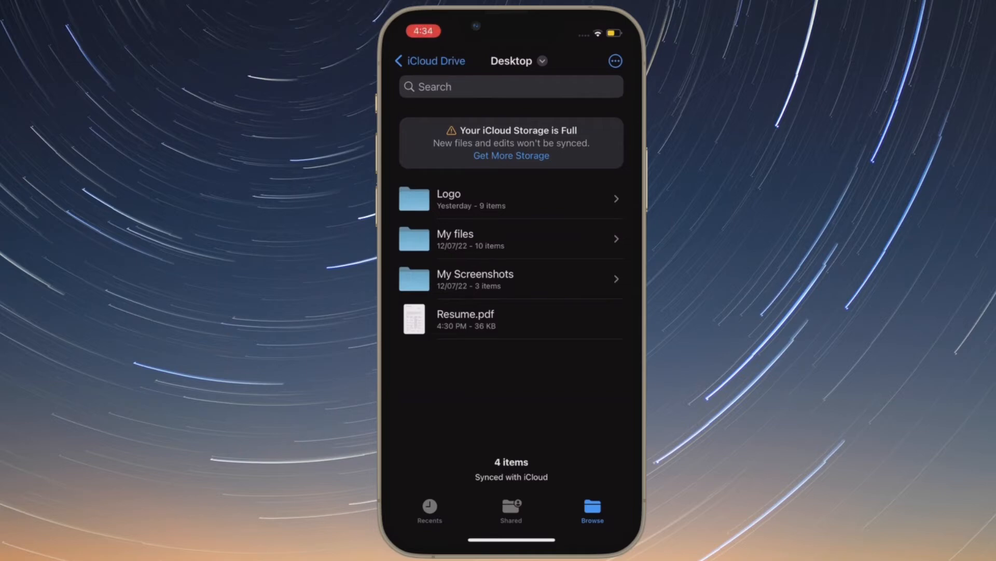
Toggle Show All Extensions in View Options so file names display their extensions.
{"action": "left_click", "coordinate": [614, 60]}
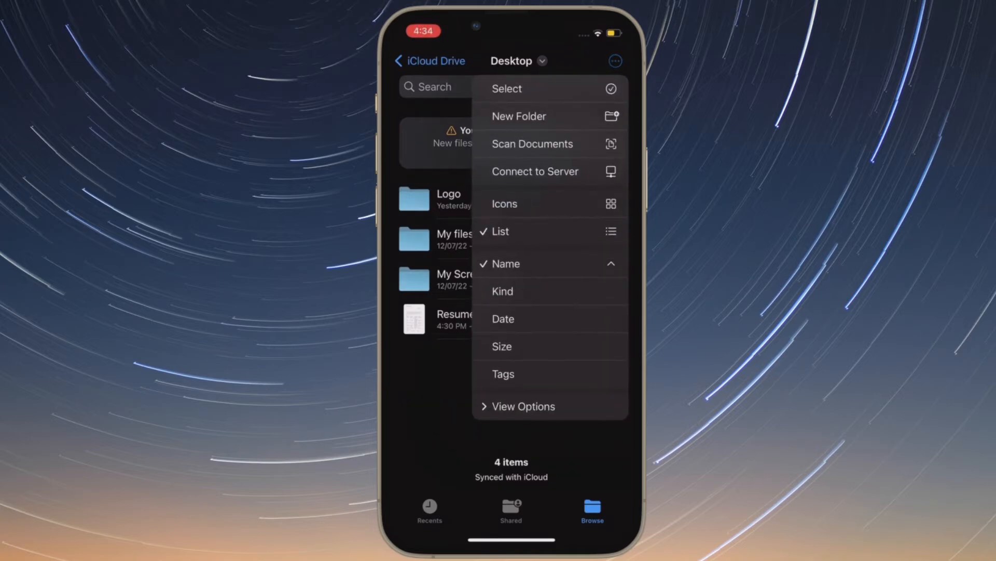
{"action": "left_click", "coordinate": [523, 406]}
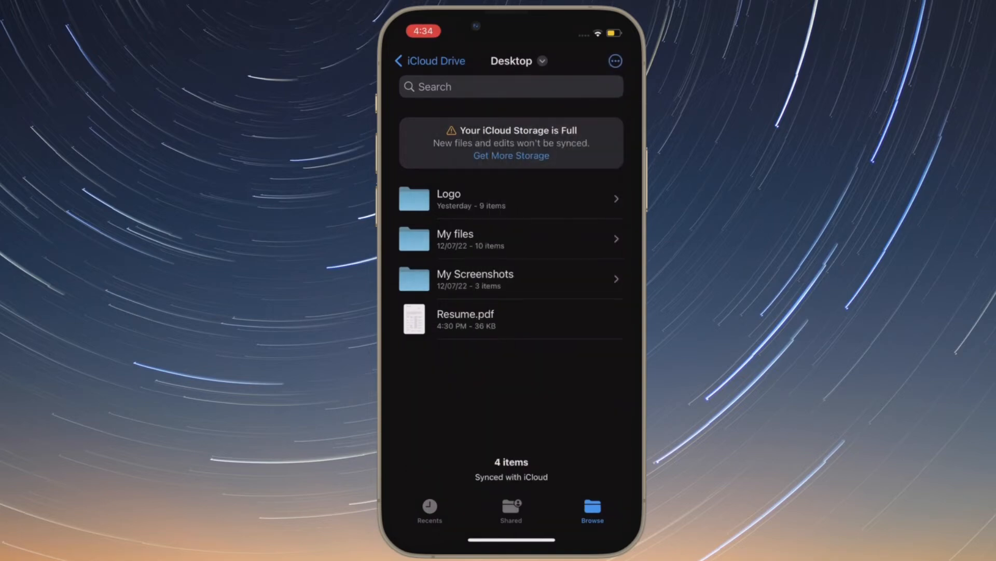
{"action": "left_click", "coordinate": [613, 61]}
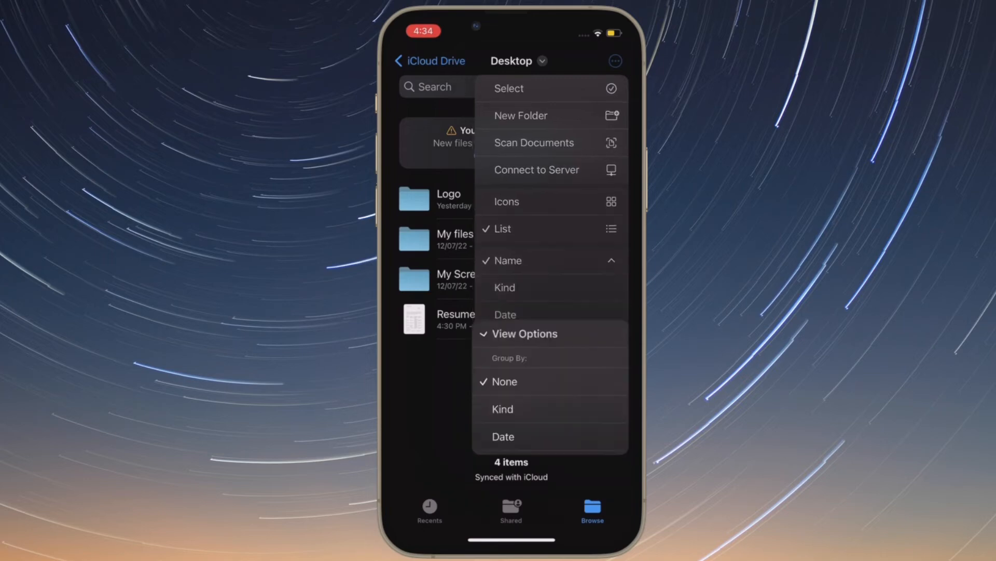
{"action": "left_click", "coordinate": [613, 60]}
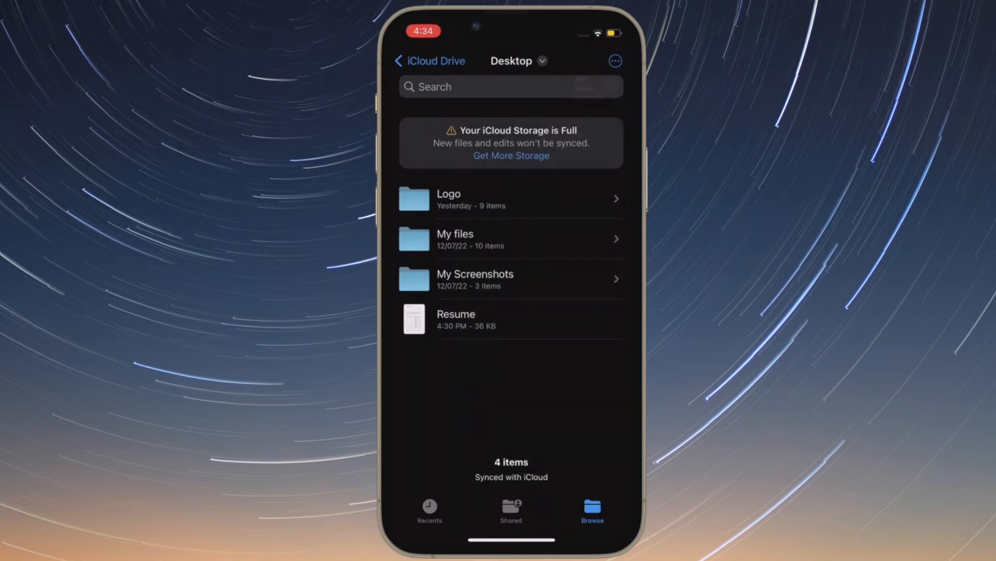
{"action": "left_click", "coordinate": [613, 60]}
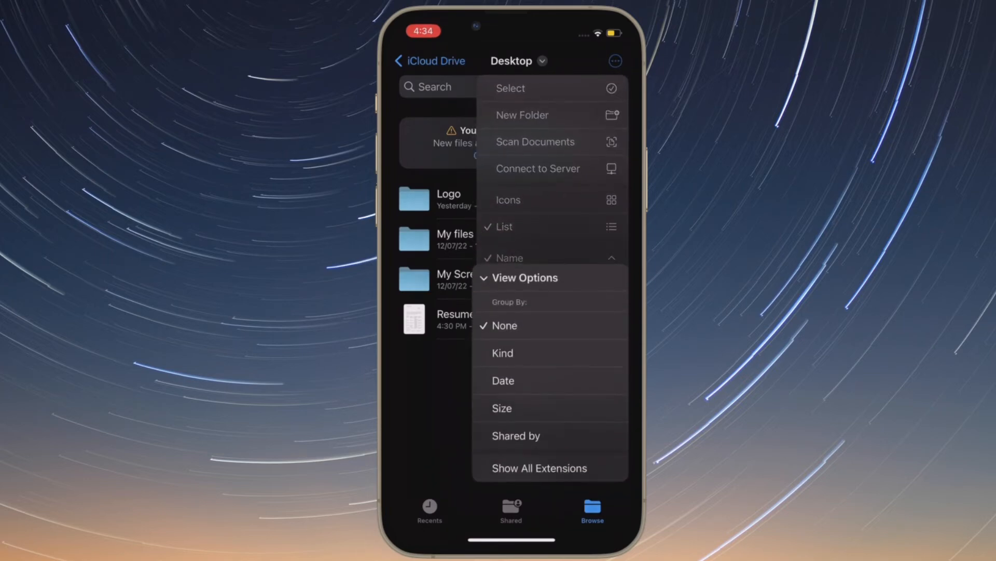
{"action": "left_click", "coordinate": [613, 61]}
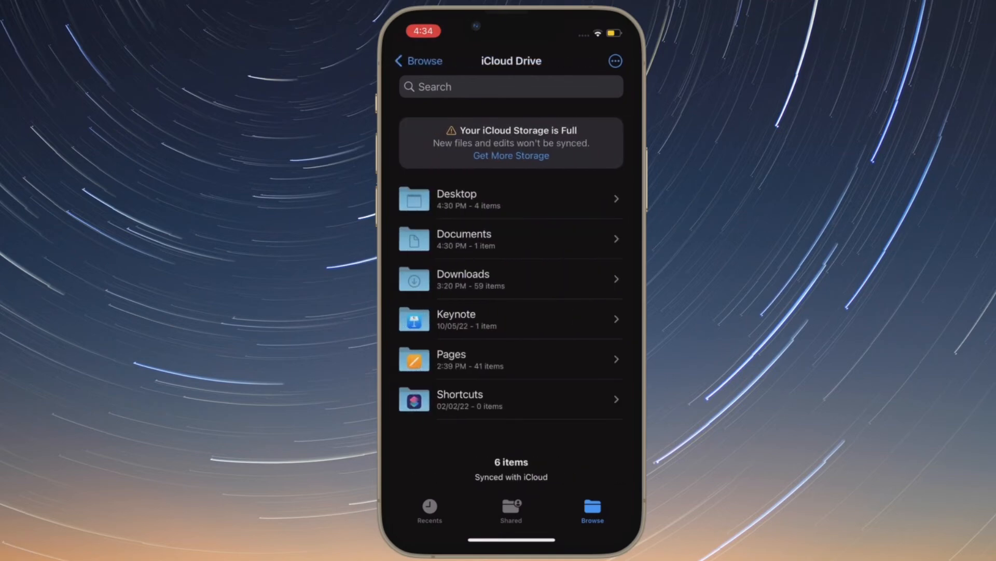
Enter Downloads and scroll through the smartmockups .jpg files with extensions visible.
{"action": "left_click", "coordinate": [510, 279]}
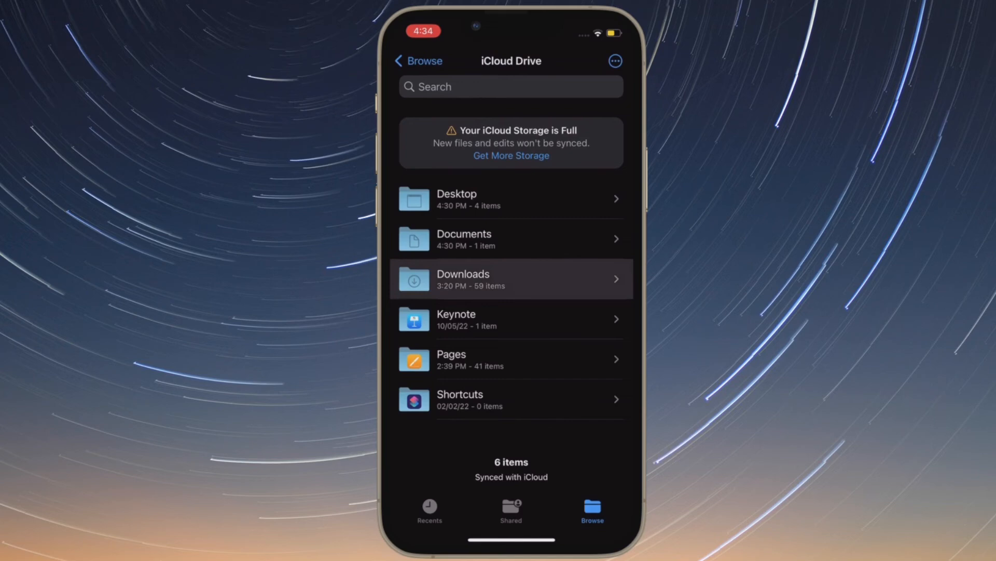
{"action": "left_click", "coordinate": [511, 278]}
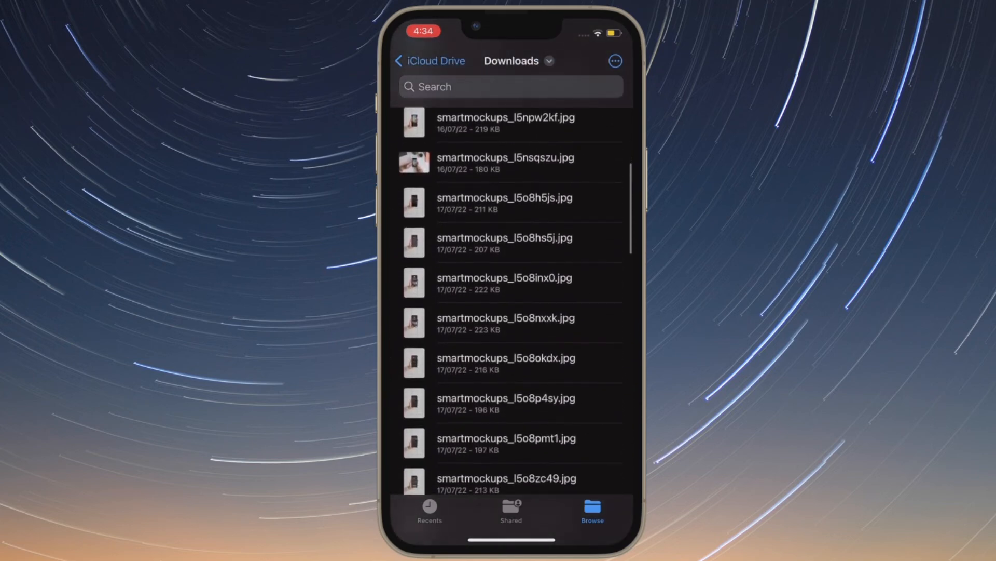
{"action": "scroll", "scroll_direction": "down", "scroll_amount": 3}
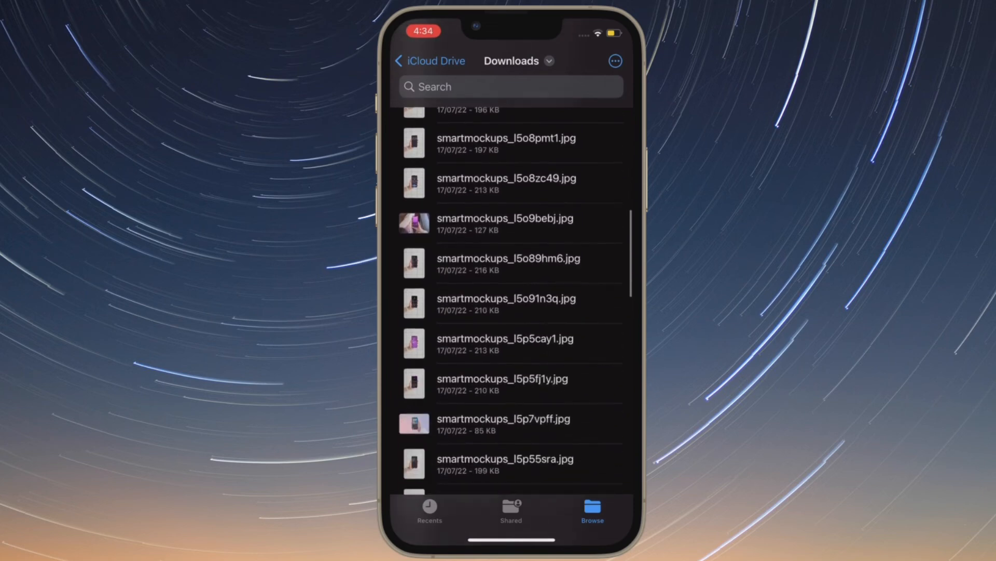
{"action": "scroll", "scroll_direction": "down", "scroll_amount": 3}
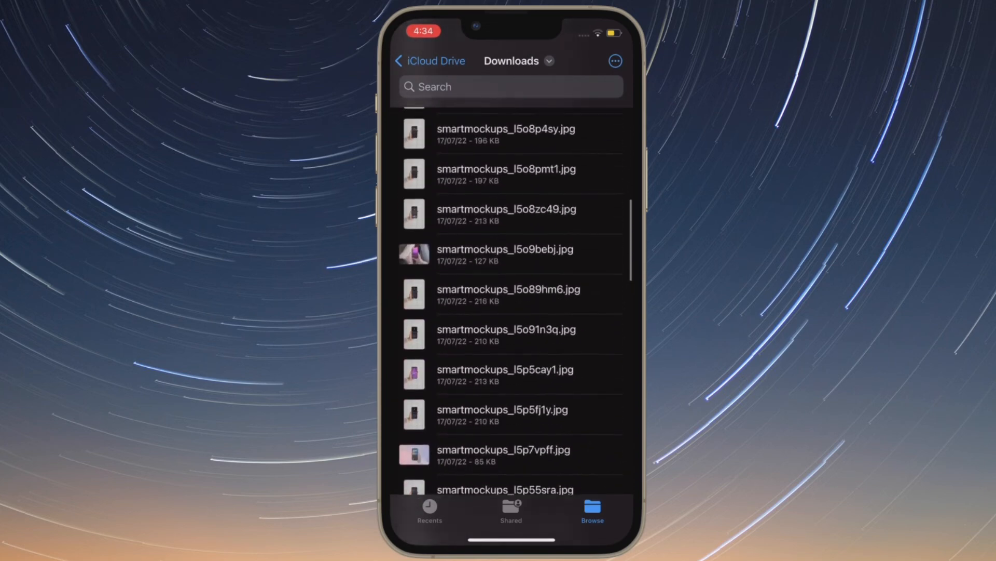
{"action": "scroll", "scroll_direction": "down", "scroll_amount": 3}
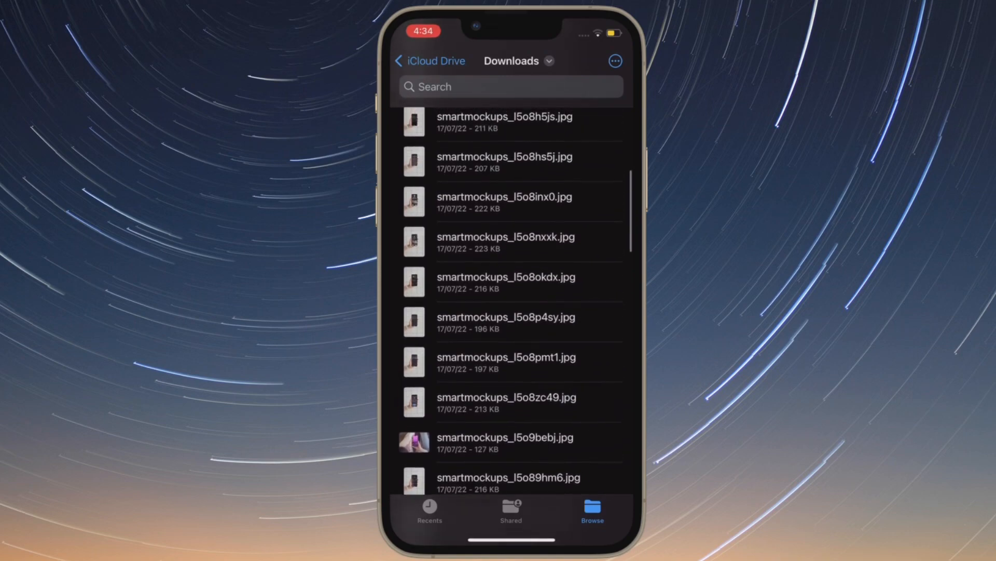